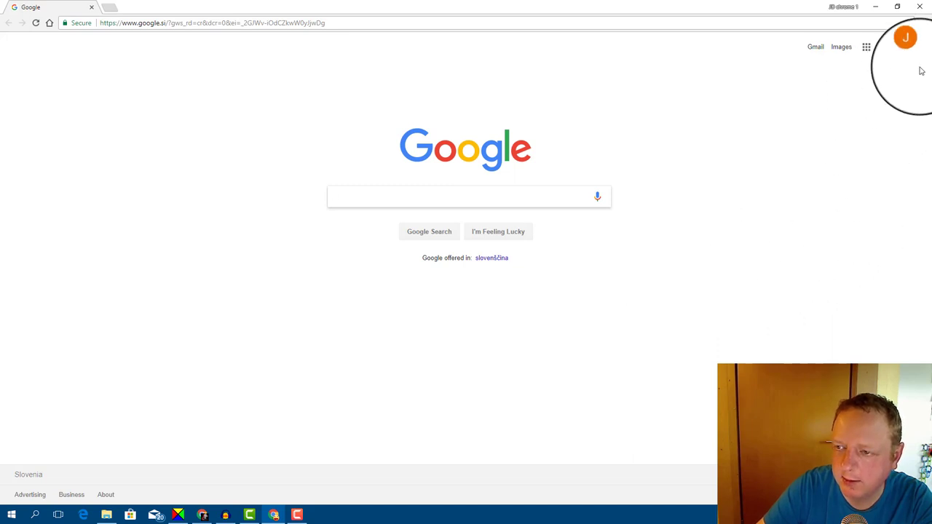
mouse_move(923, 23)
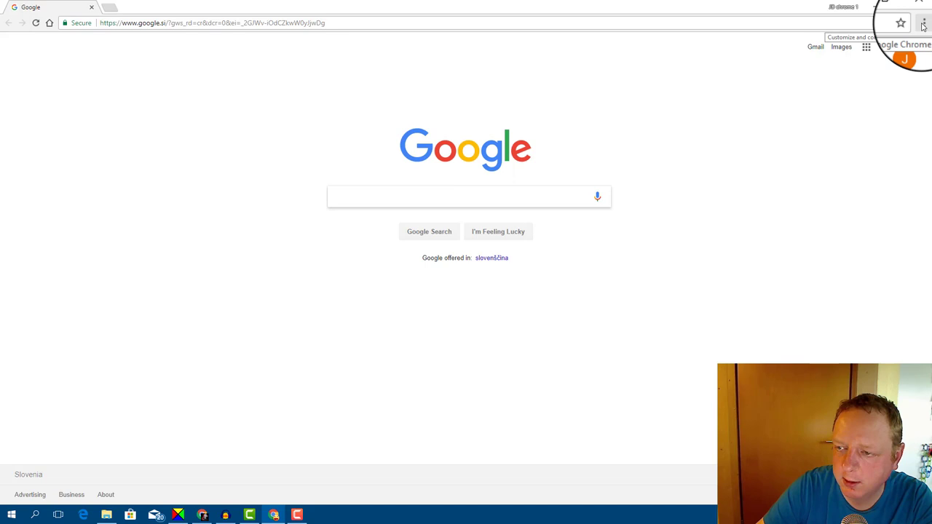
Reach Chrome's Settings page via the three-dot browser menu.
click(923, 24)
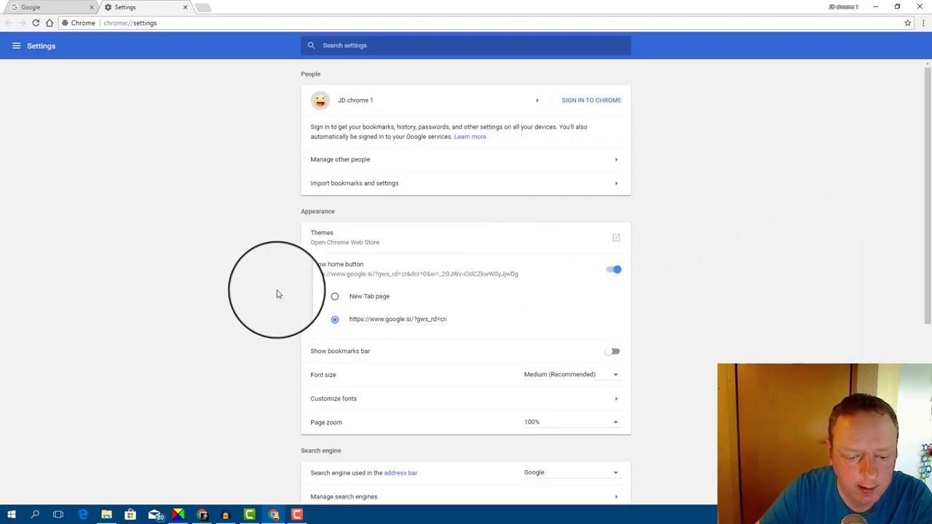
Expand Advanced and go to Content settings under Privacy and security.
scroll(down, 3)
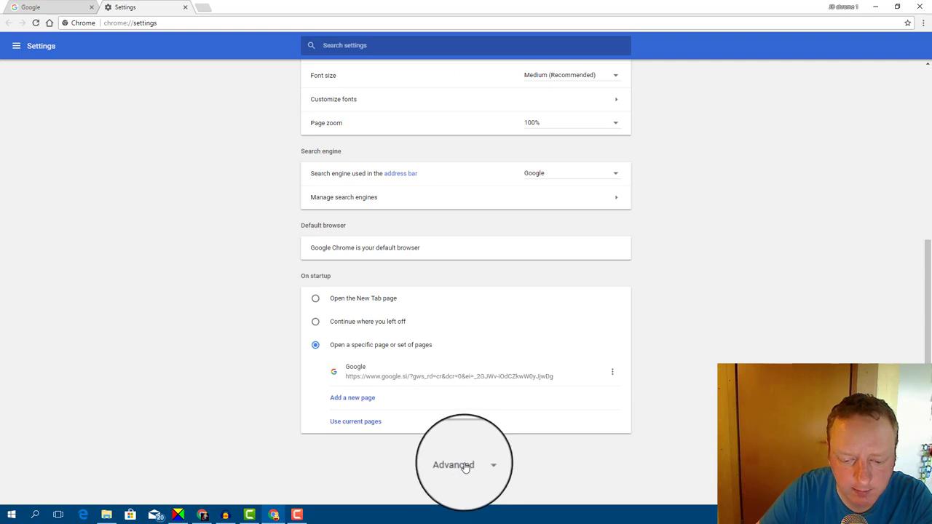
click(457, 465)
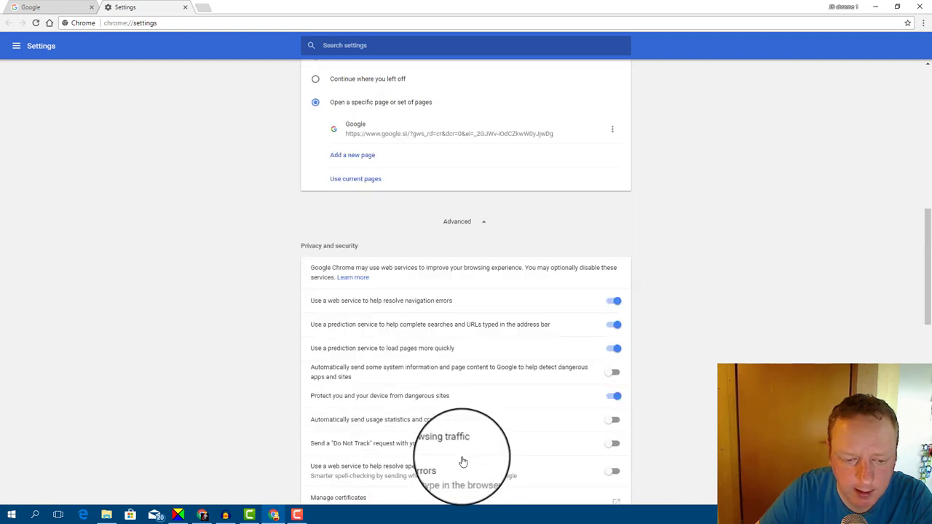
mouse_move(373, 255)
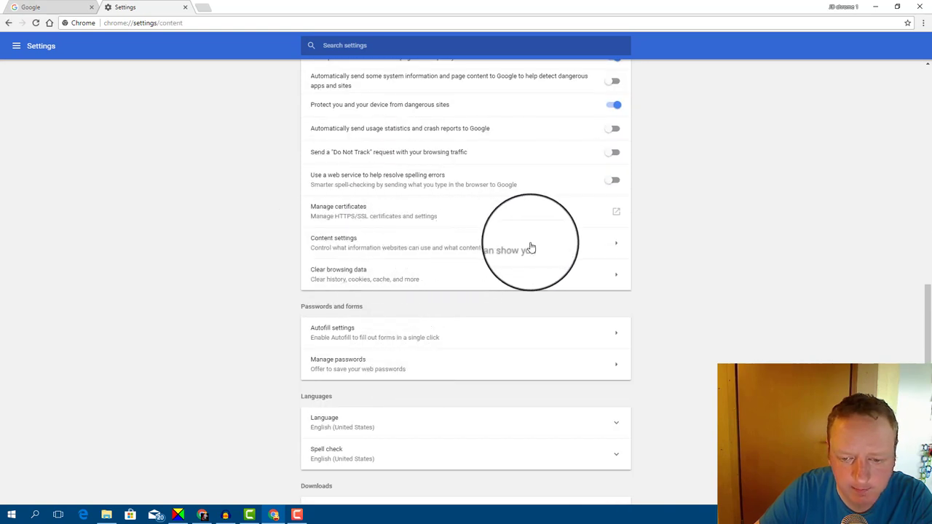
click(466, 242)
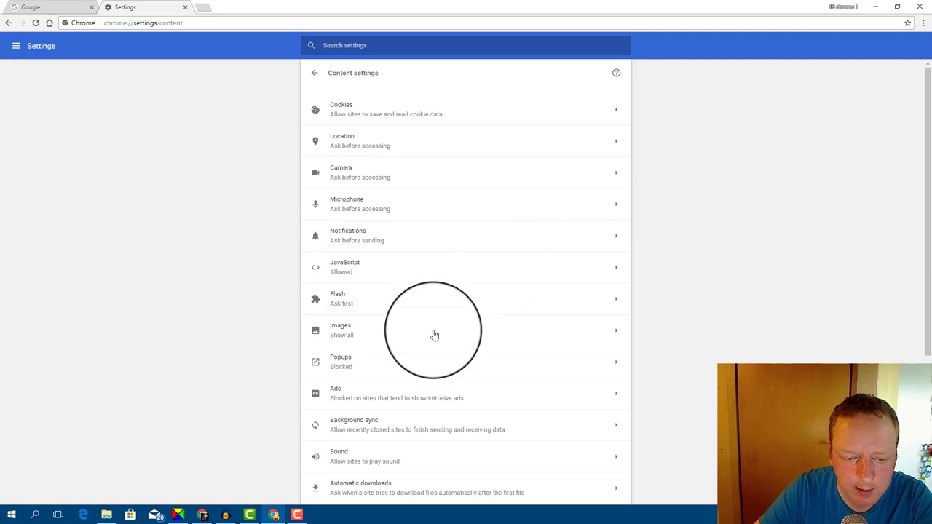
Go to the Popups settings page, showing pop-ups blocked with empty lists.
scroll(down, 3)
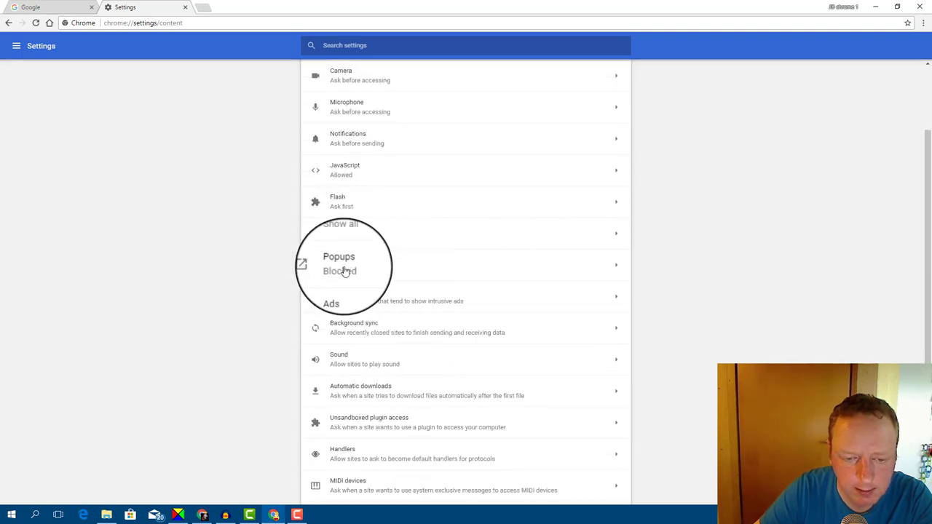
click(338, 264)
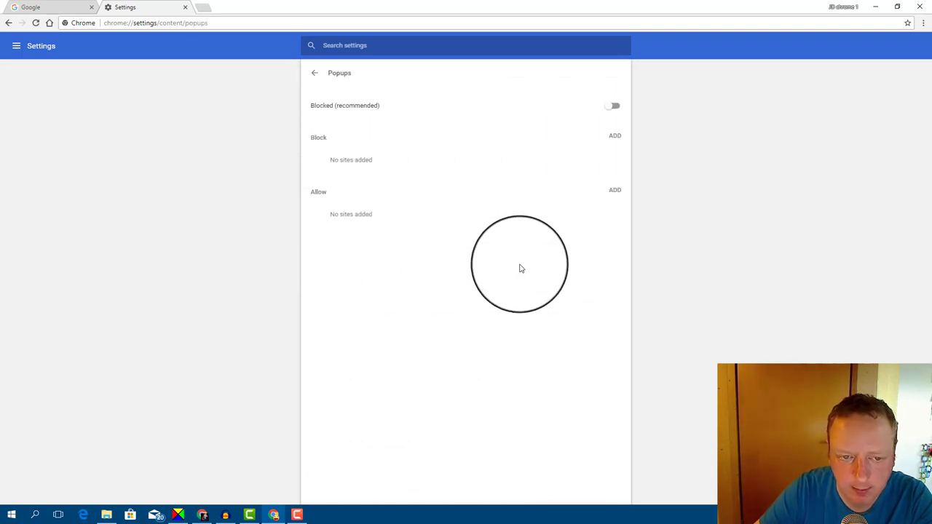
mouse_move(553, 108)
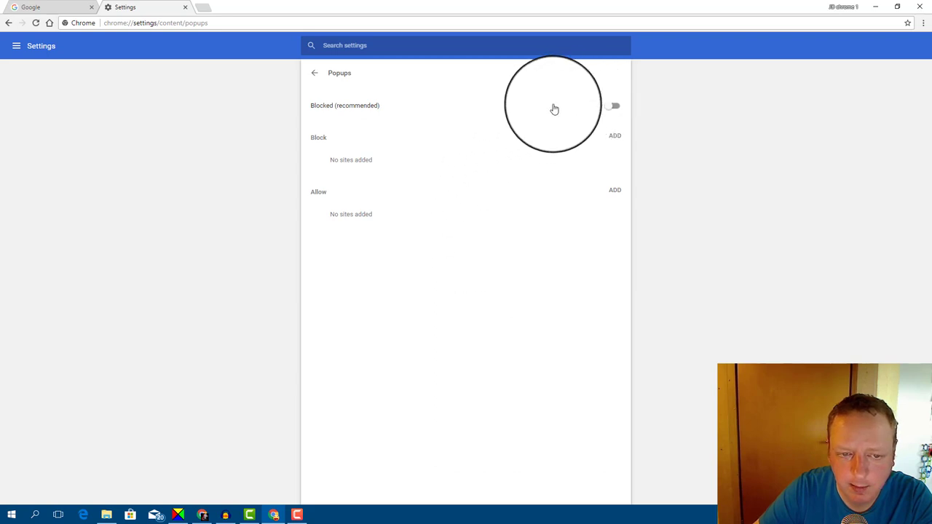
mouse_move(530, 109)
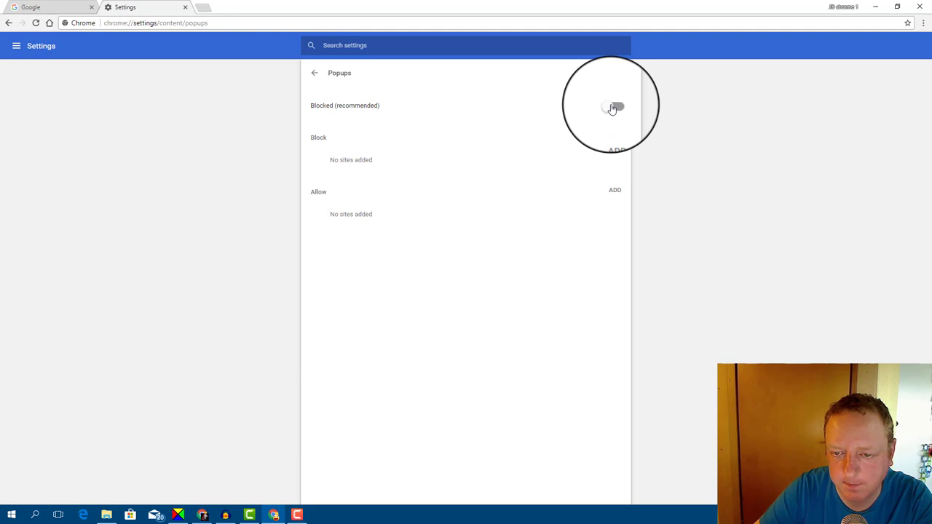
Toggle pop-ups from Blocked (recommended) to Allowed for all sites.
click(615, 107)
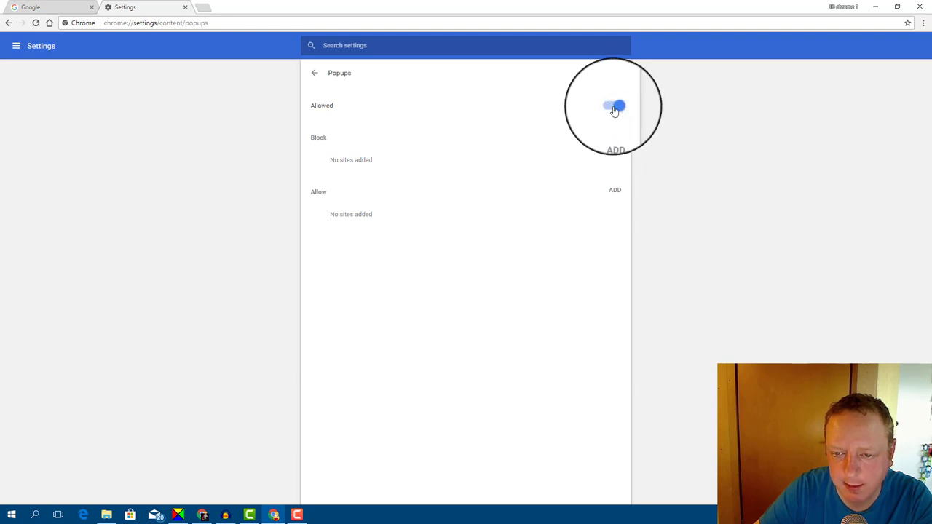
click(615, 106)
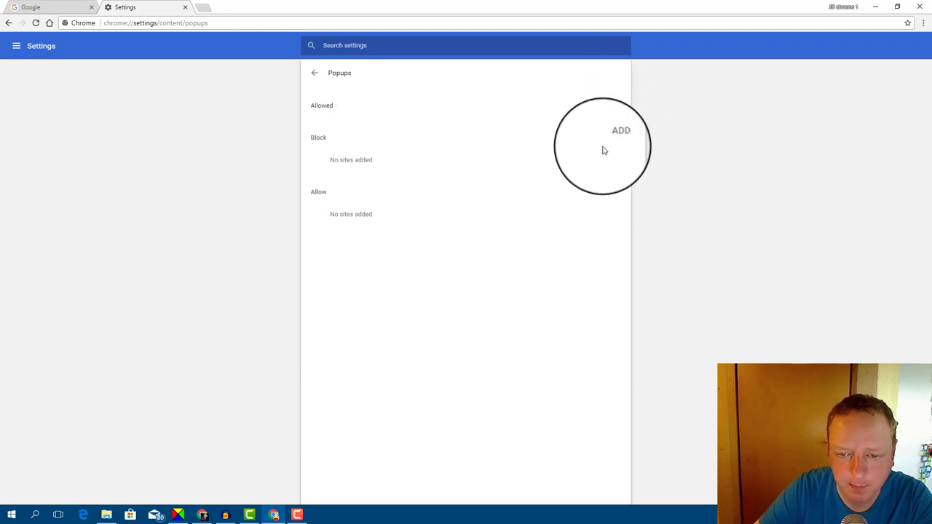
click(613, 105)
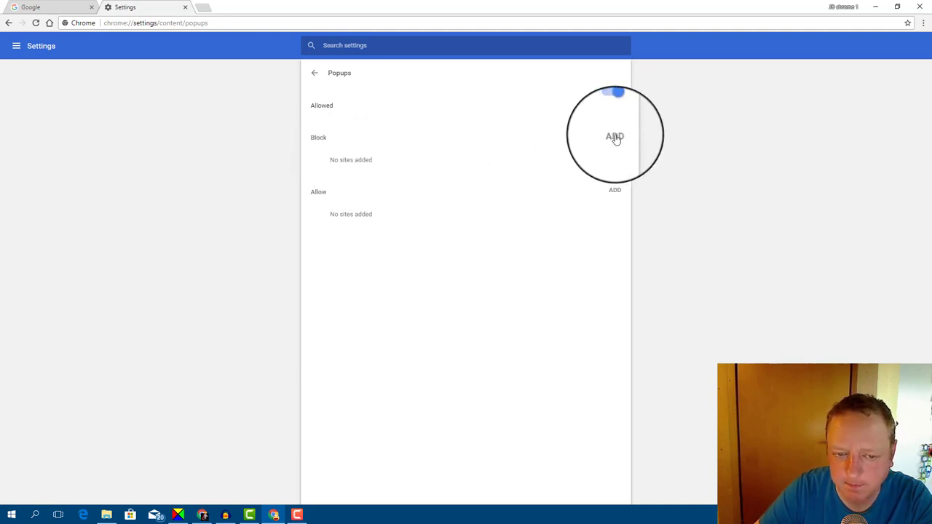
Bring up the Add a site dialog for the Block list, then cancel it without adding anything.
click(614, 189)
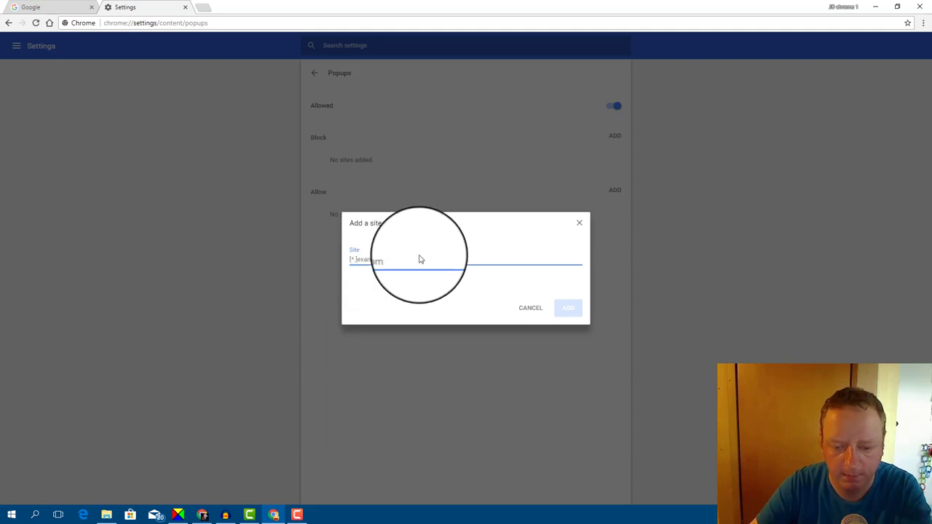
click(530, 307)
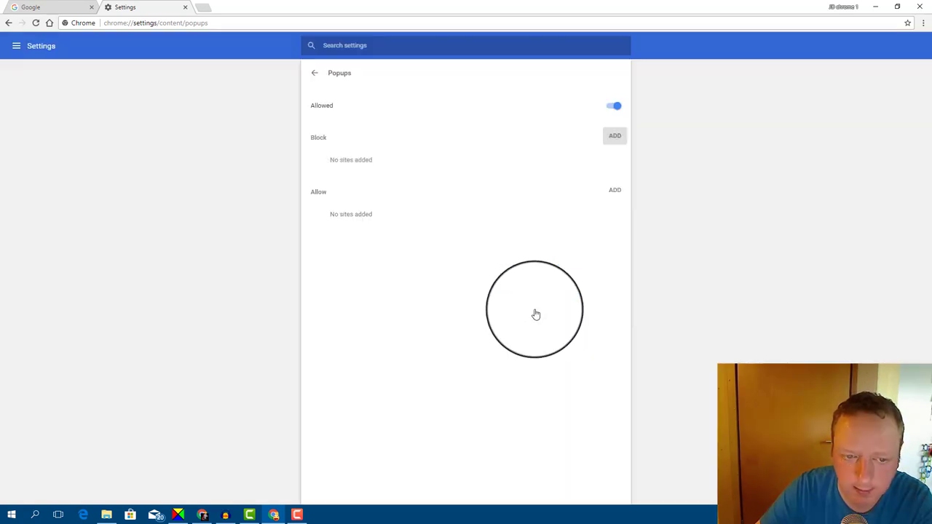
click(614, 105)
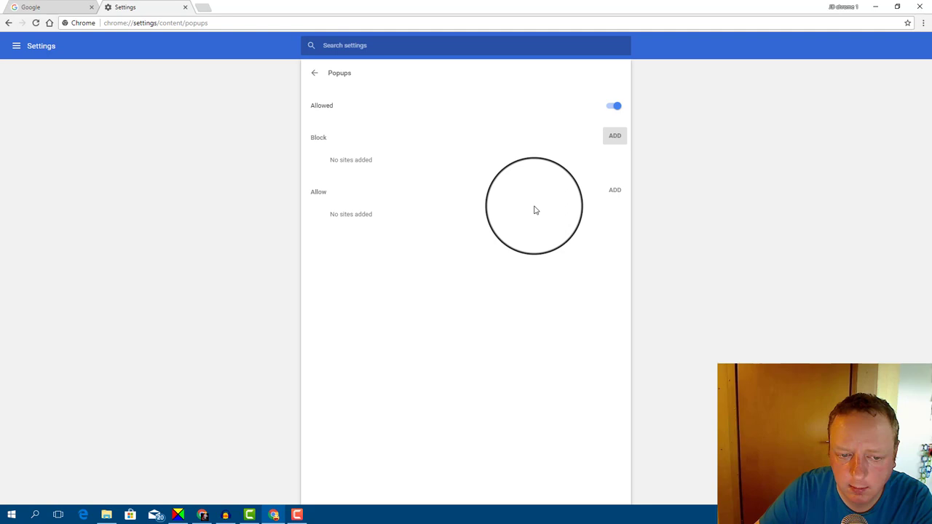
mouse_move(601, 214)
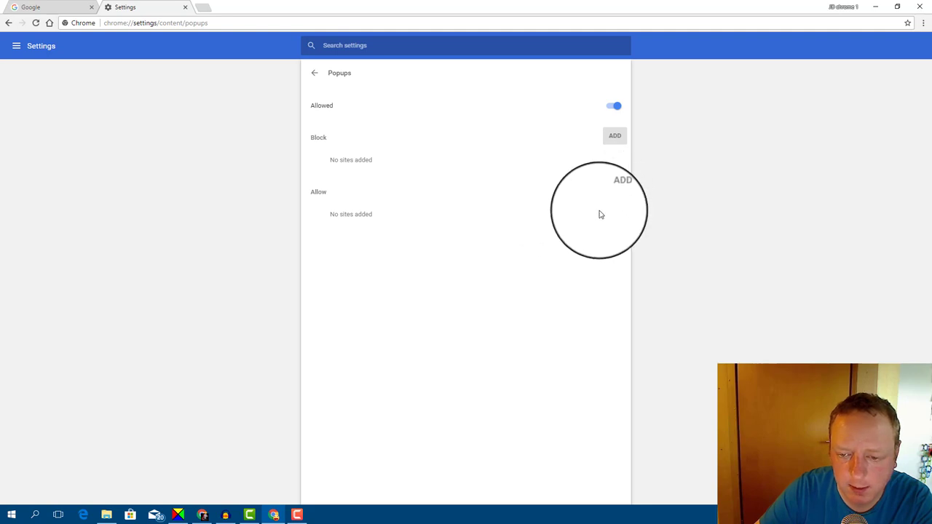
mouse_move(592, 204)
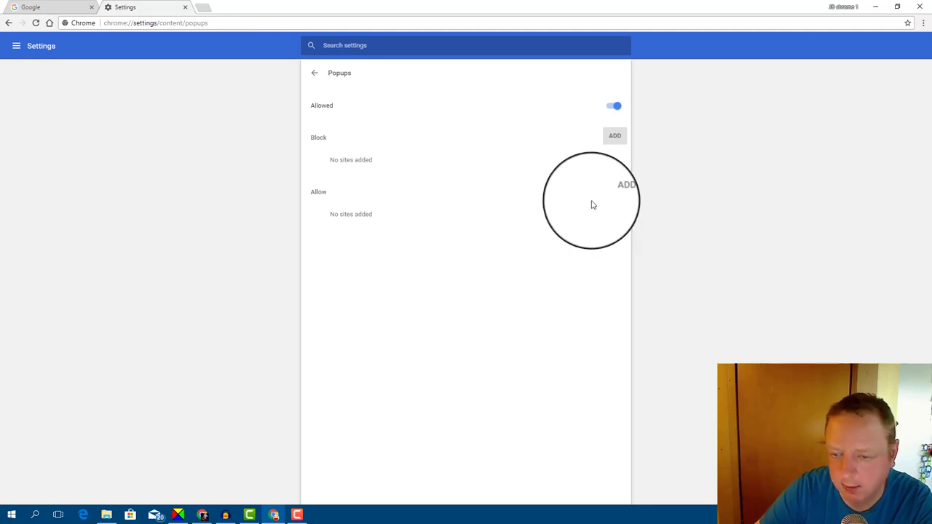
mouse_move(630, 184)
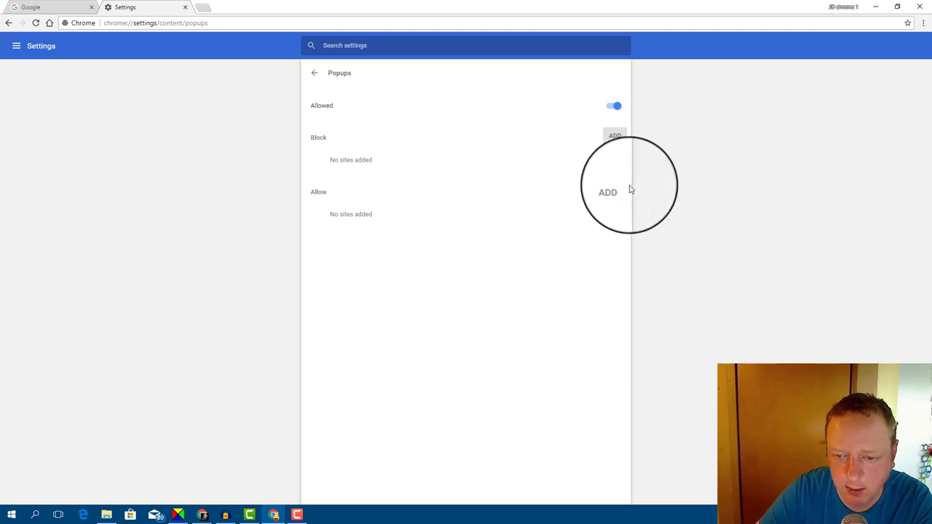
click(615, 189)
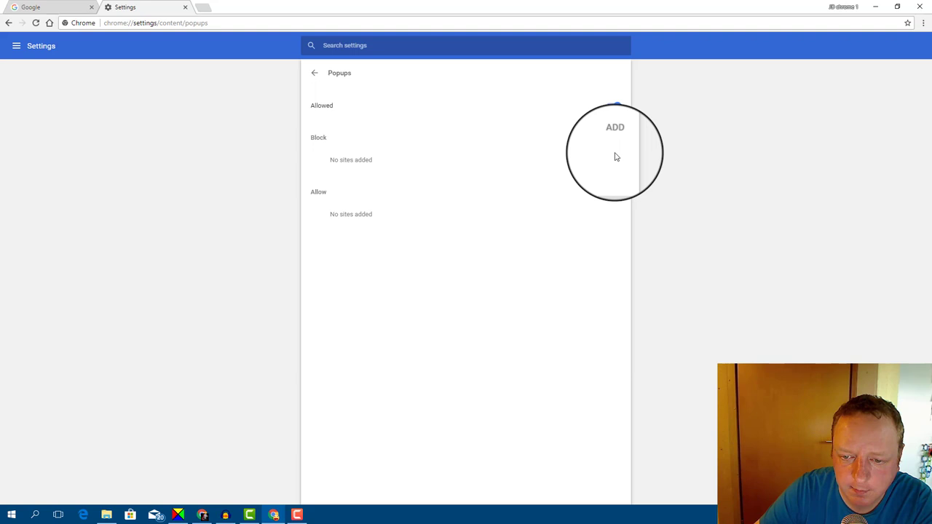
click(615, 102)
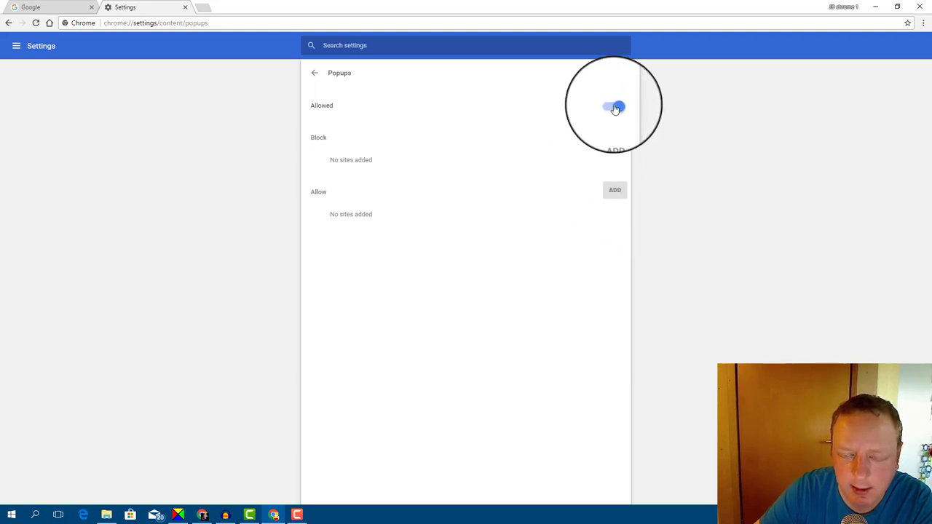
Set pop-ups back to Blocked (recommended) and close the Settings tab.
click(611, 105)
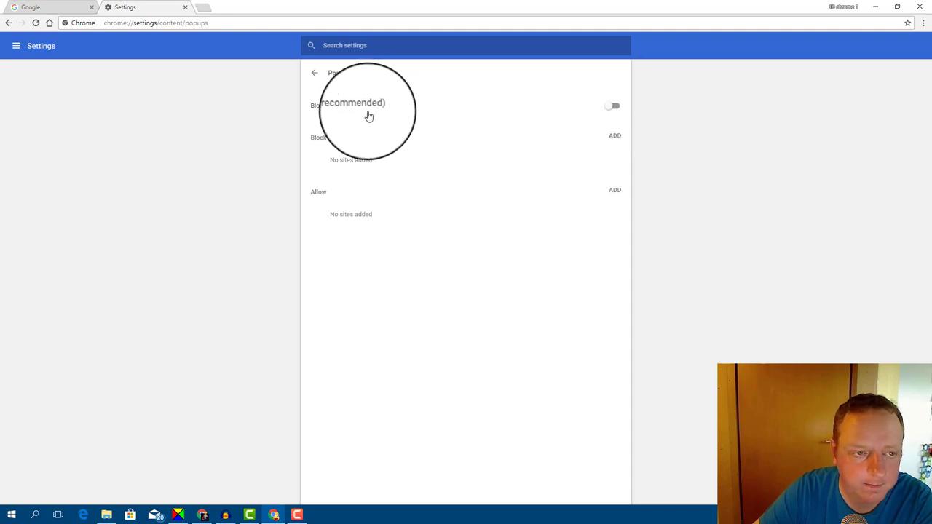
mouse_move(486, 150)
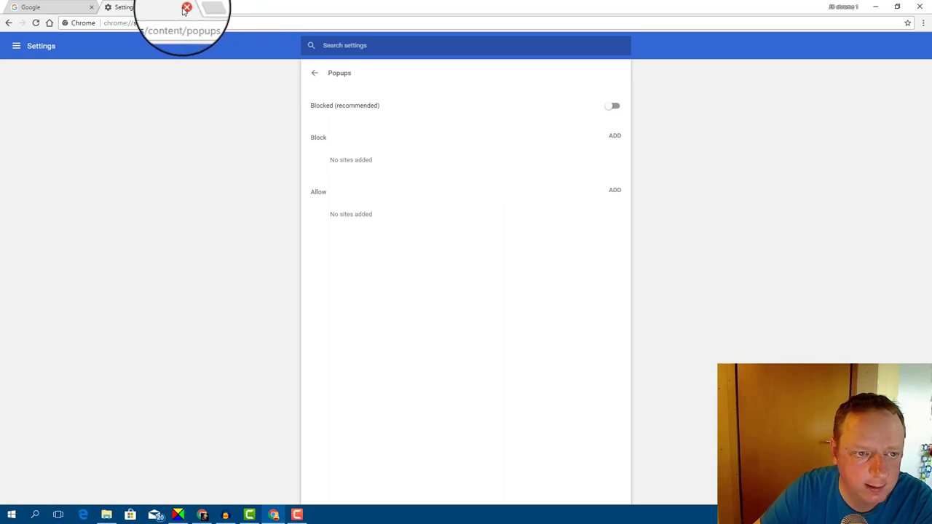
click(187, 7)
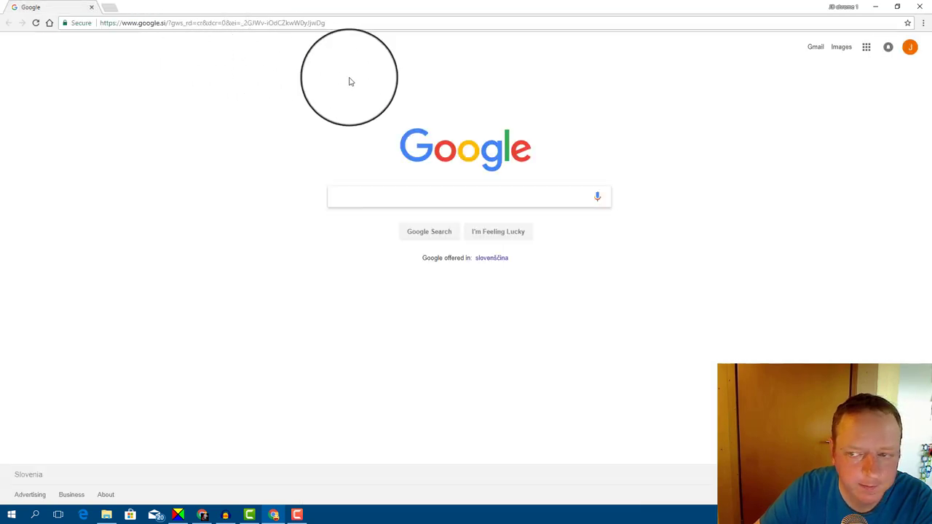